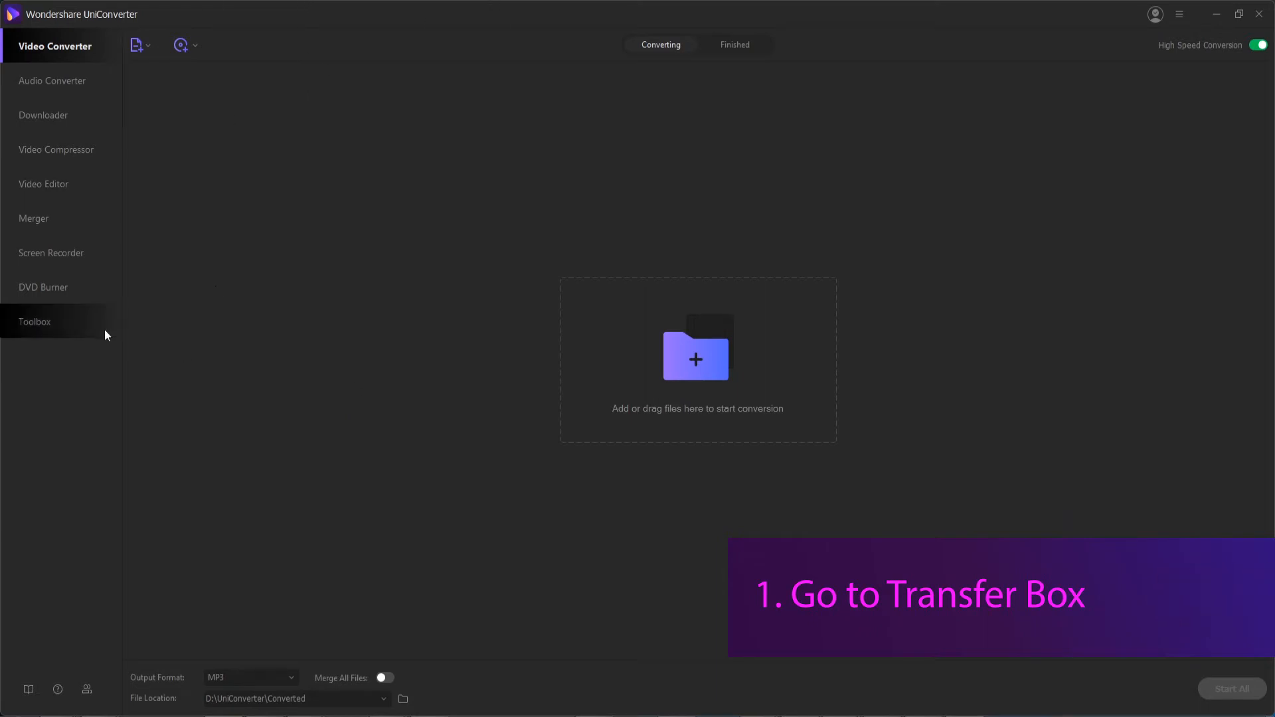
Reach the Toolbox Transfer window and show the list of destination devices.
left_click(34, 322)
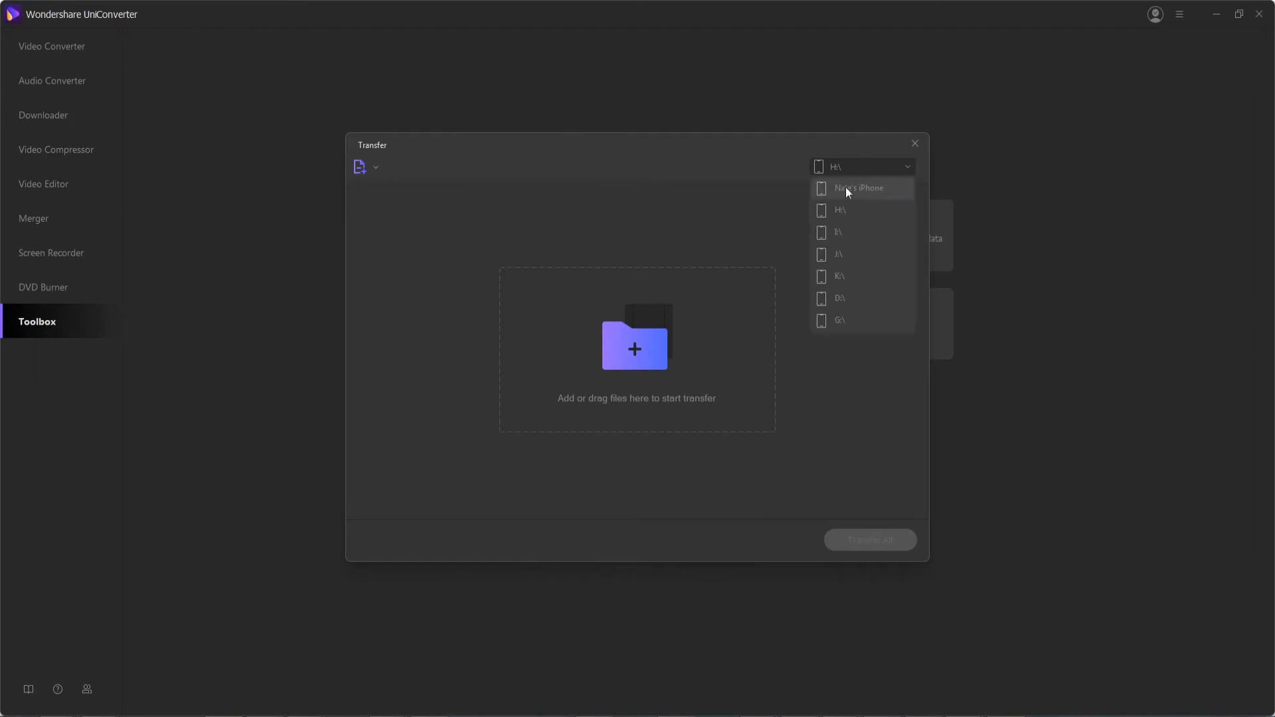
Choose the connected iPhone as the transfer destination.
left_click(859, 188)
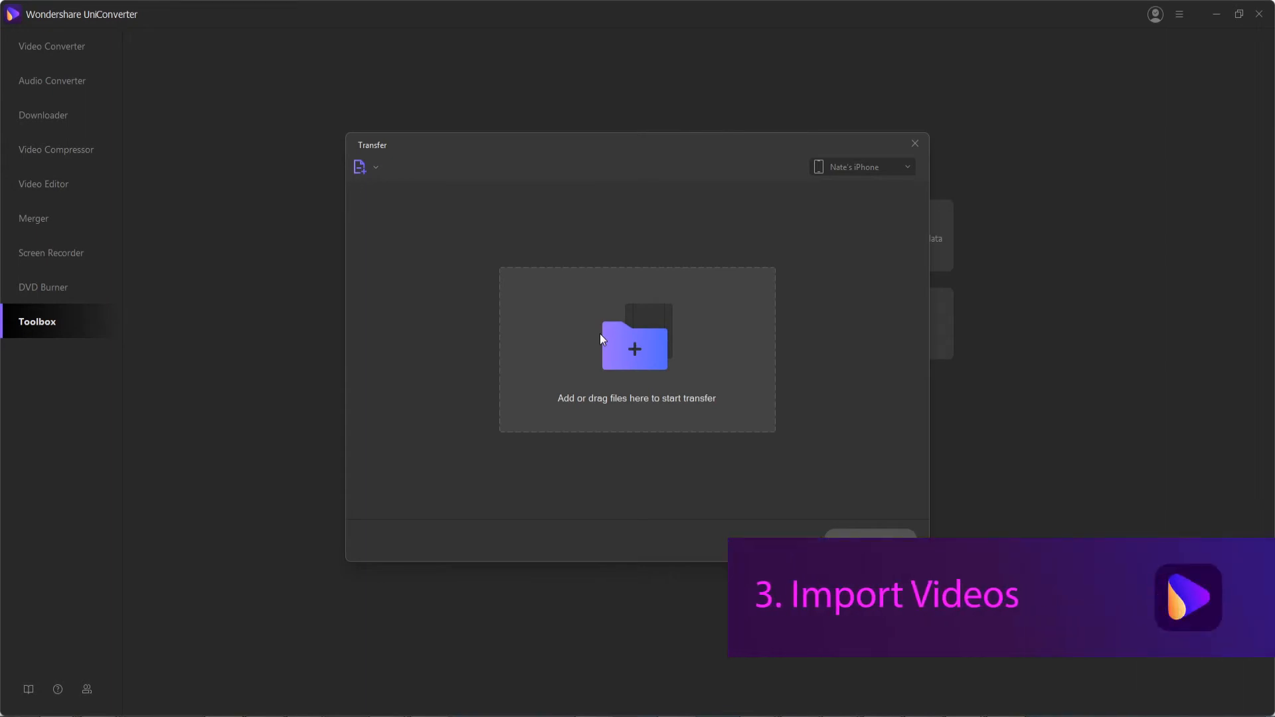
Add the 1280×720 MP4 video from the Videos library to the transfer list.
left_click(360, 168)
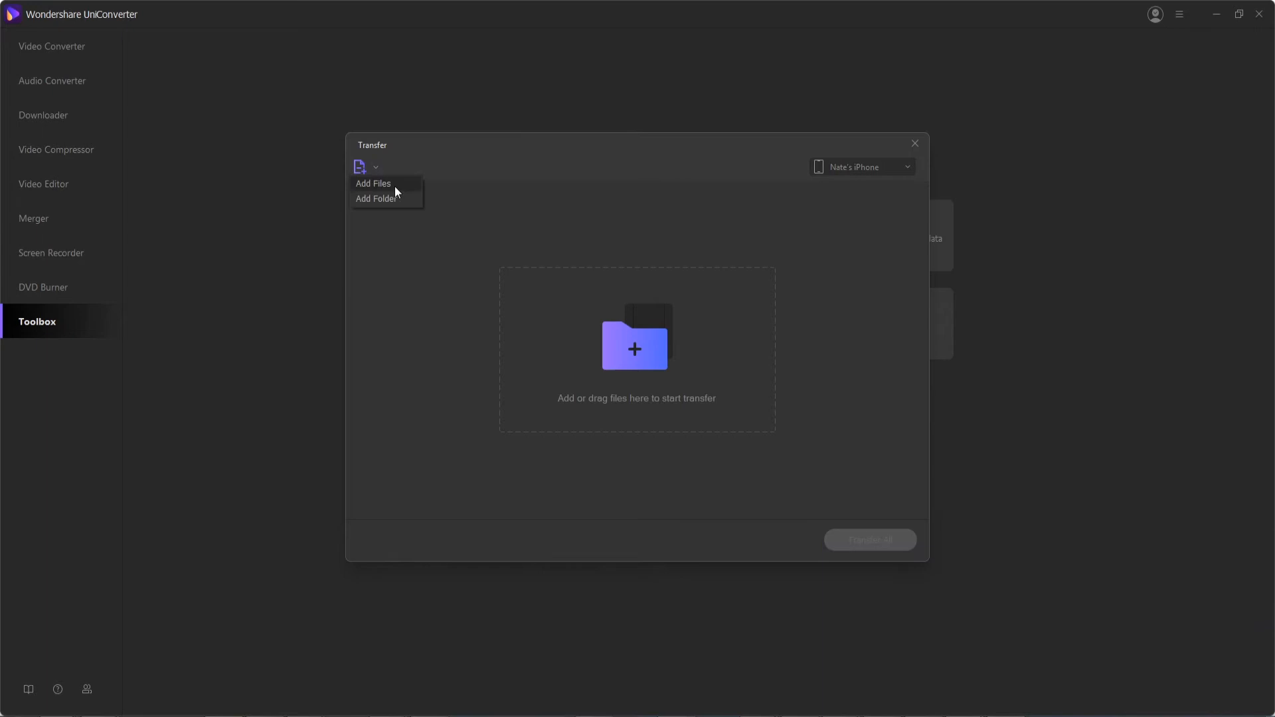
mouse_move(635, 329)
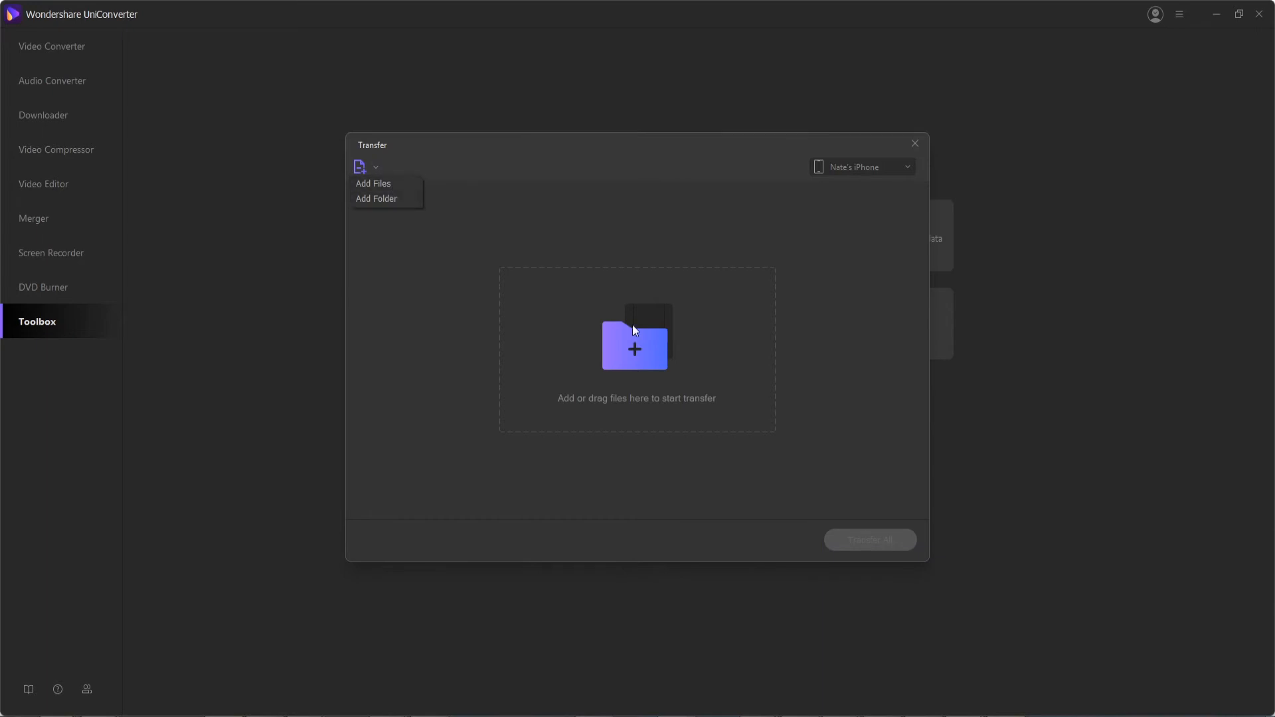
left_click(373, 183)
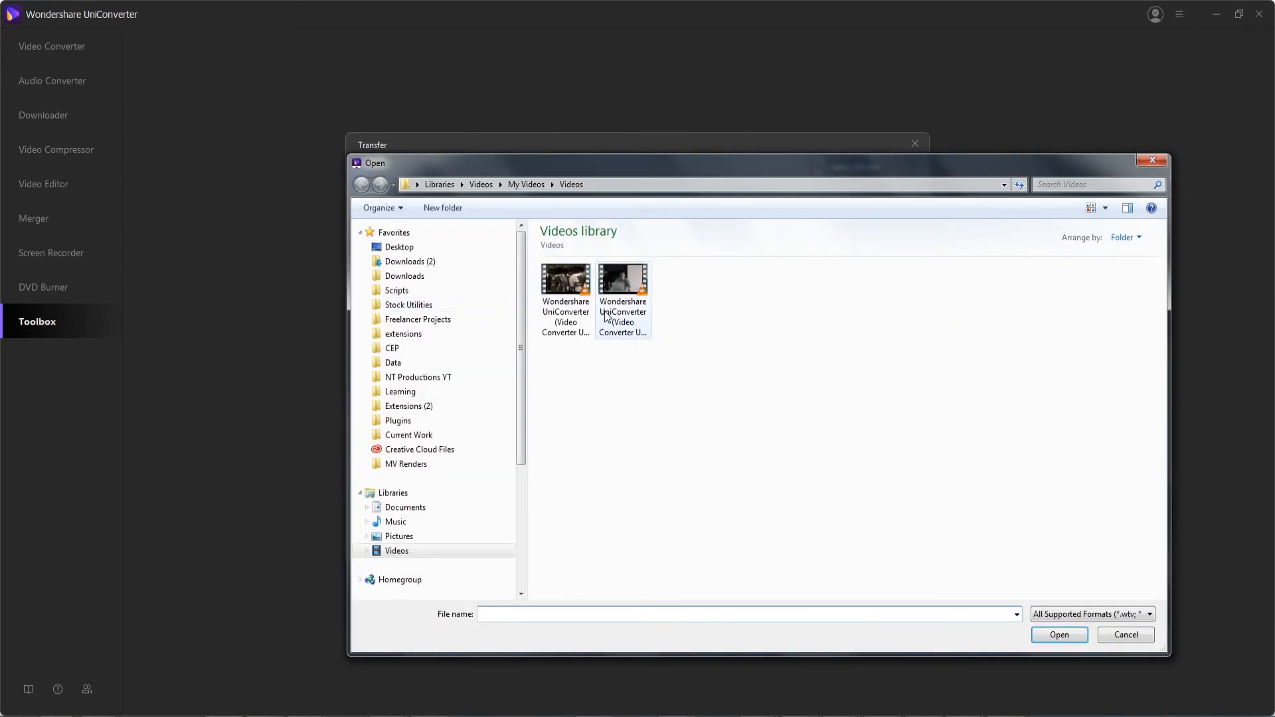
double_click(621, 279)
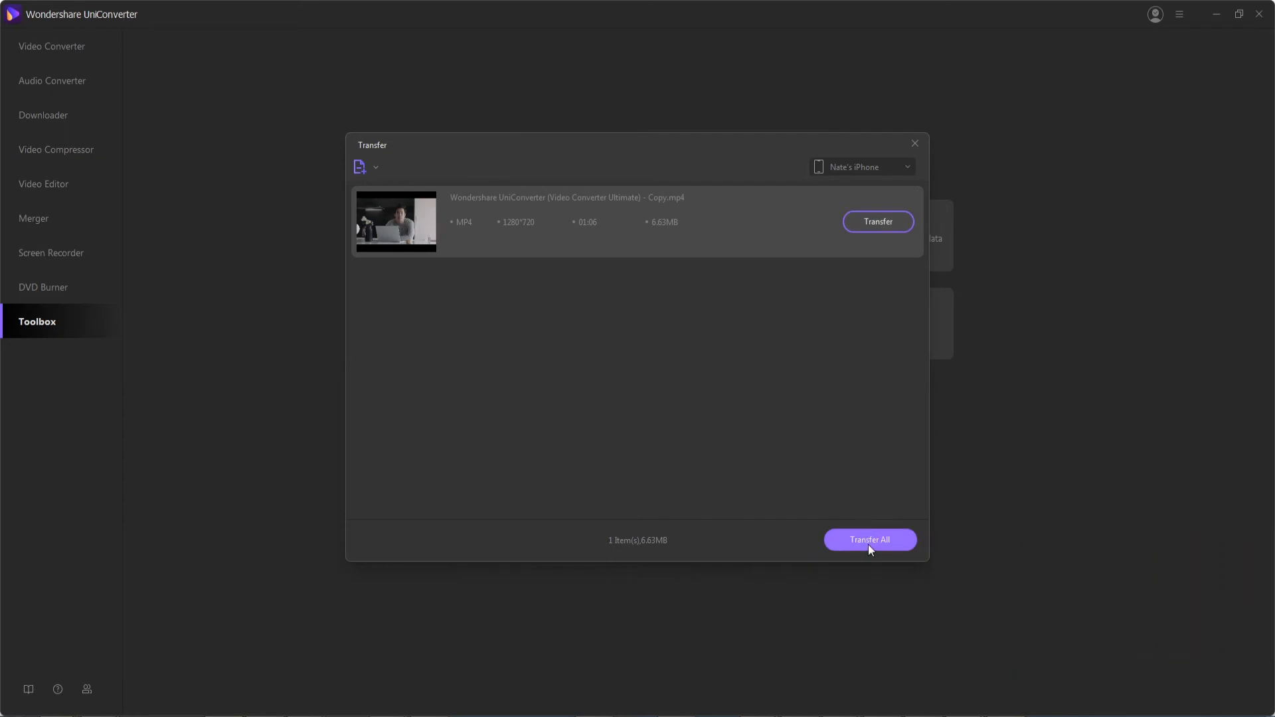
Transfer the queued MP4 video to the iPhone until it reports 'Transfer successfully'.
left_click(869, 539)
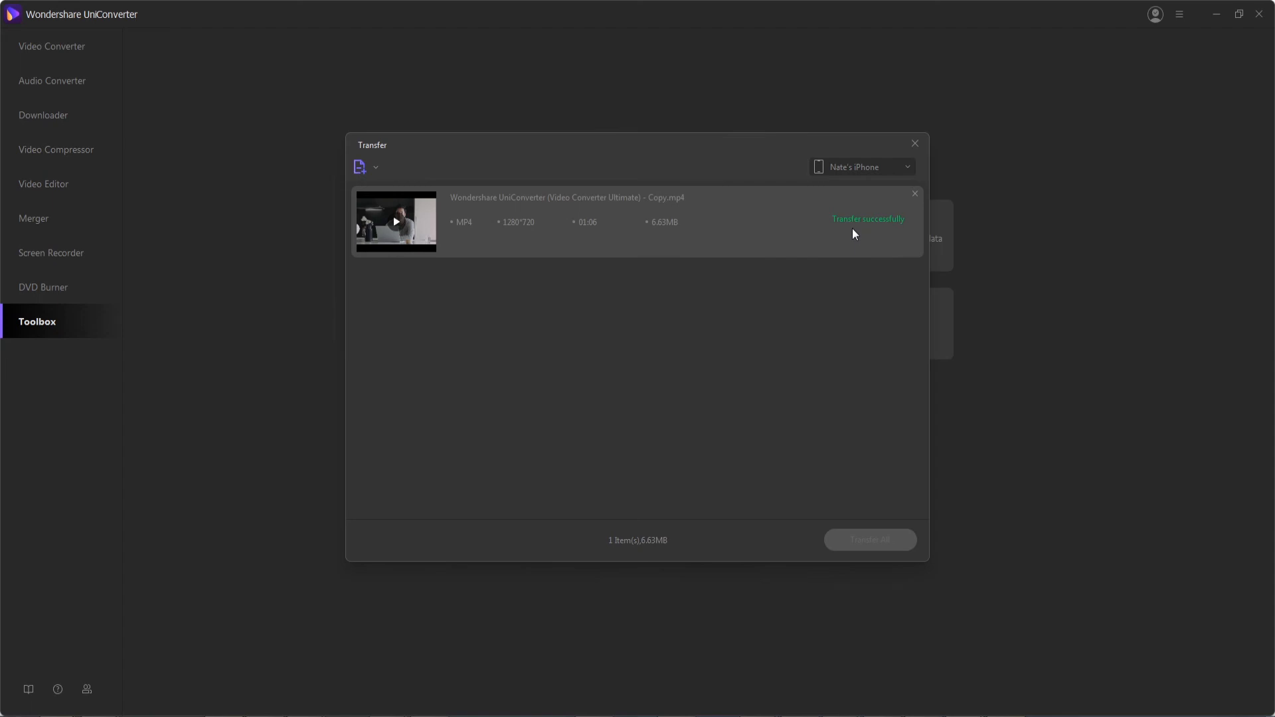
Add the Background Music WAV from the Music library and start transferring it to the iPhone.
left_click(360, 167)
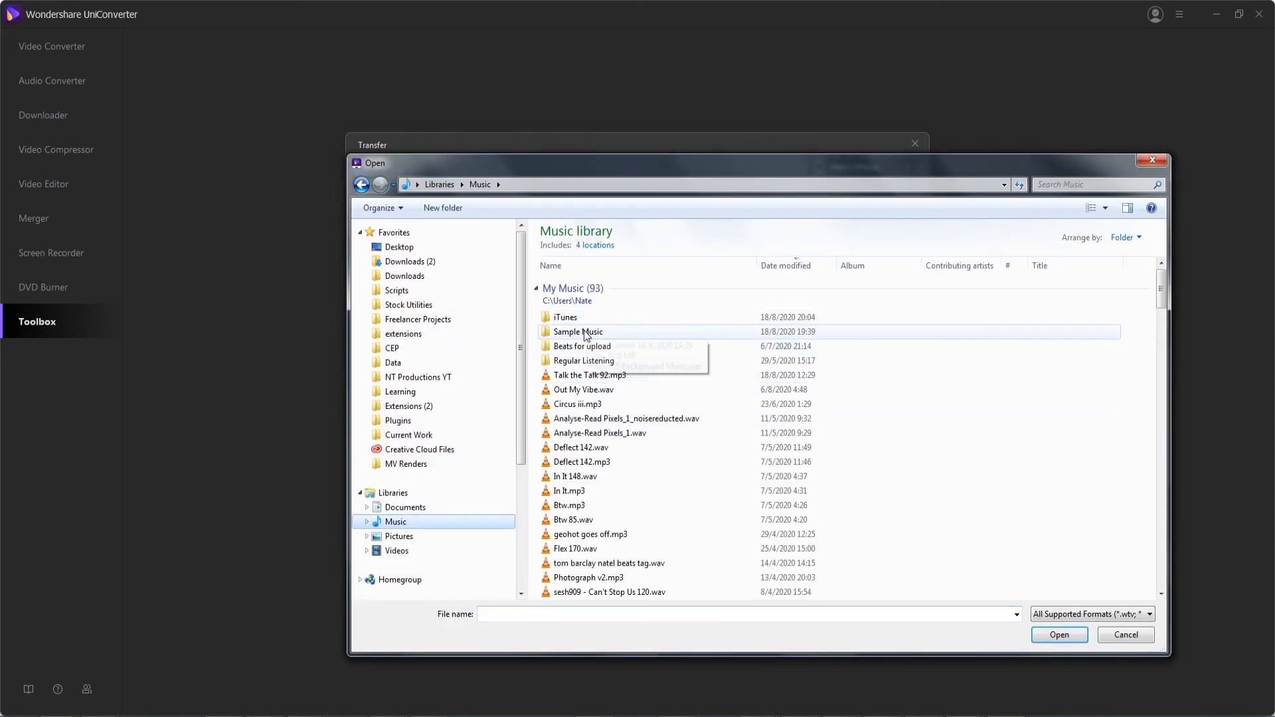
left_click(1059, 635)
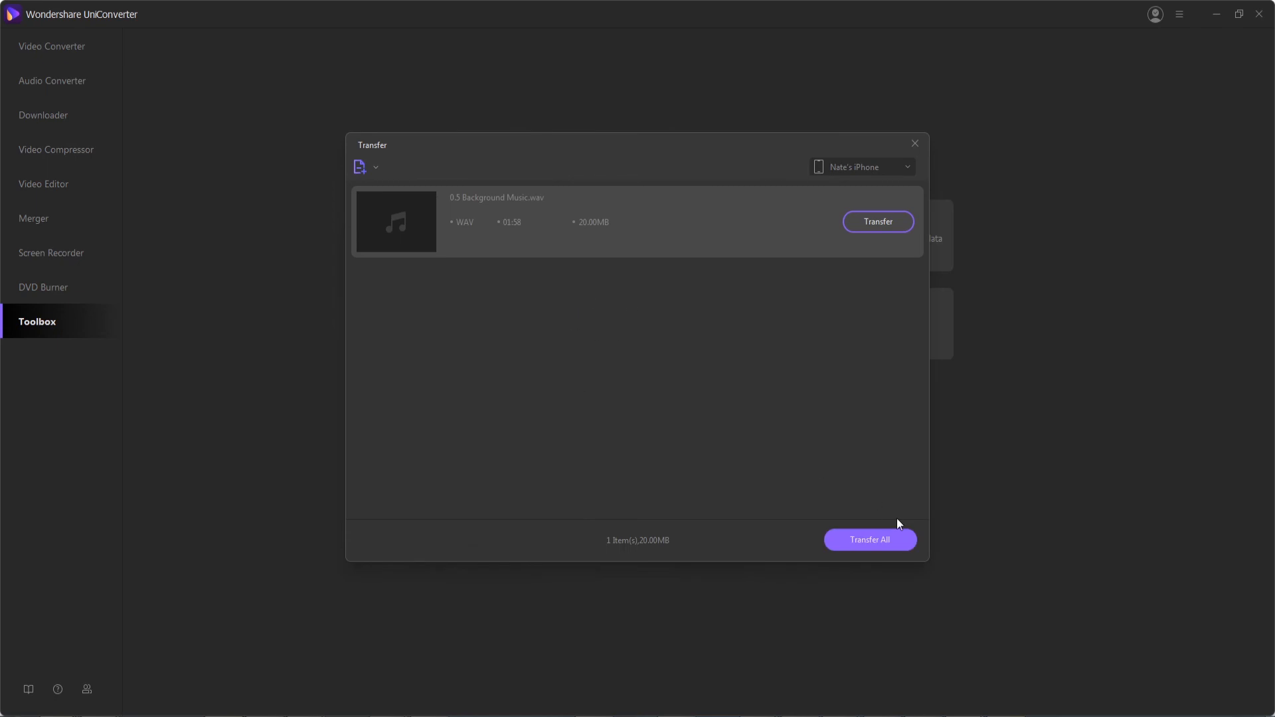
left_click(870, 539)
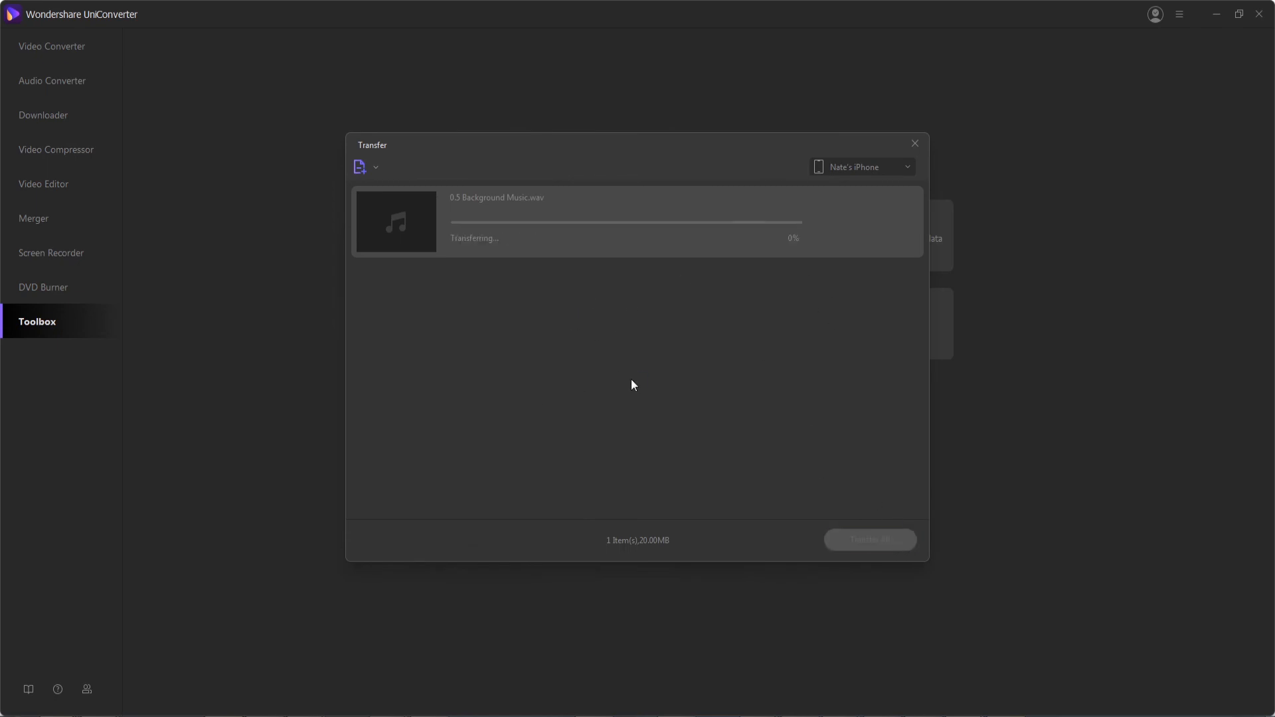